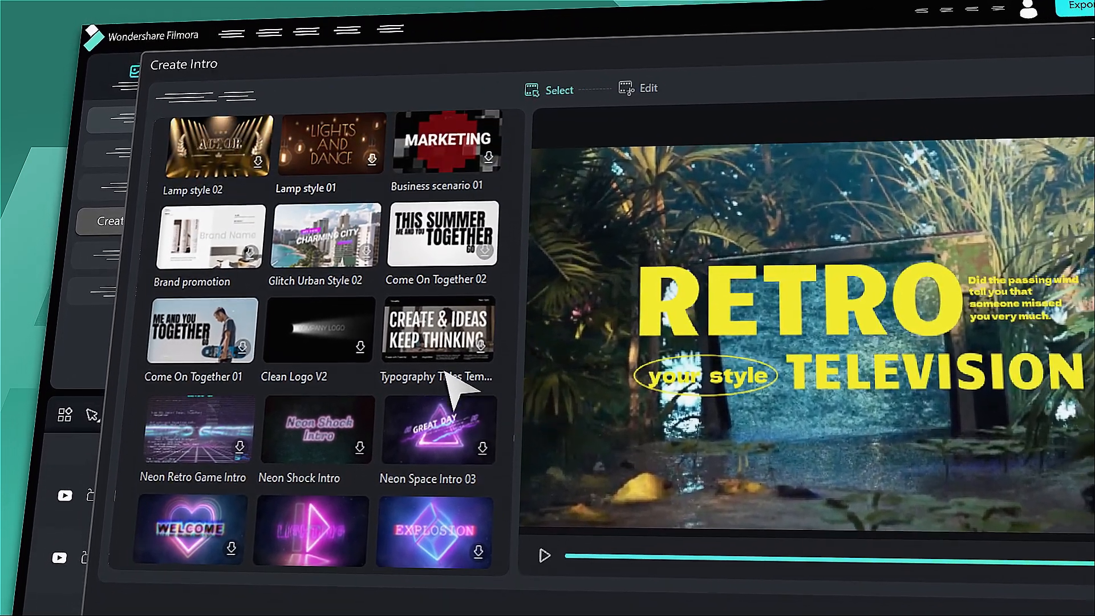
Step: Preview the Clean Logo V2 template and start creating from it
{"action": "left_click", "coordinate": [299, 329]}
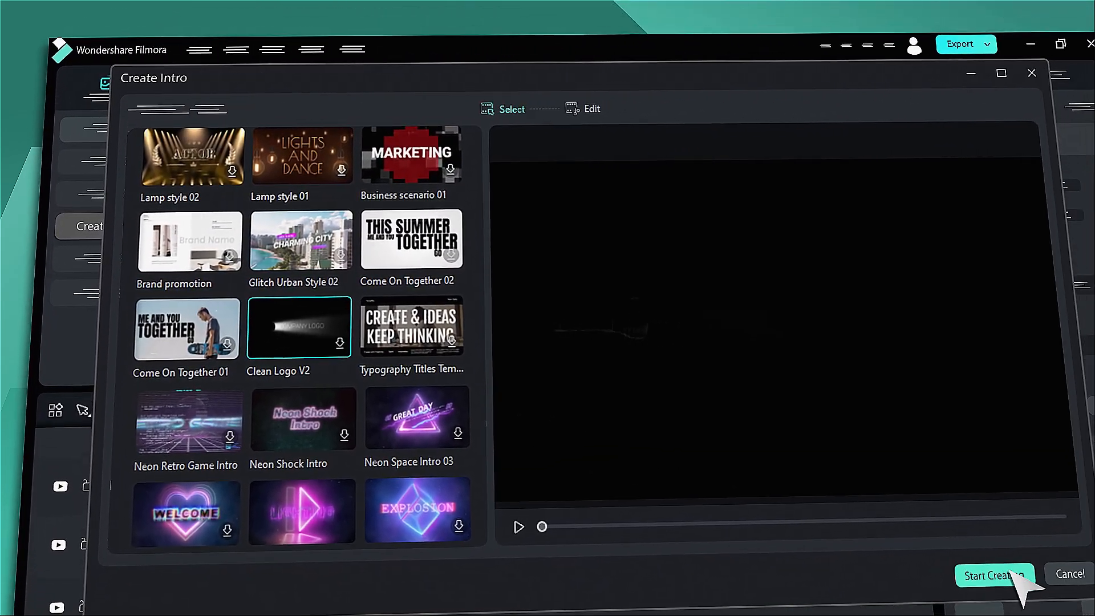
{"action": "left_click", "coordinate": [995, 575]}
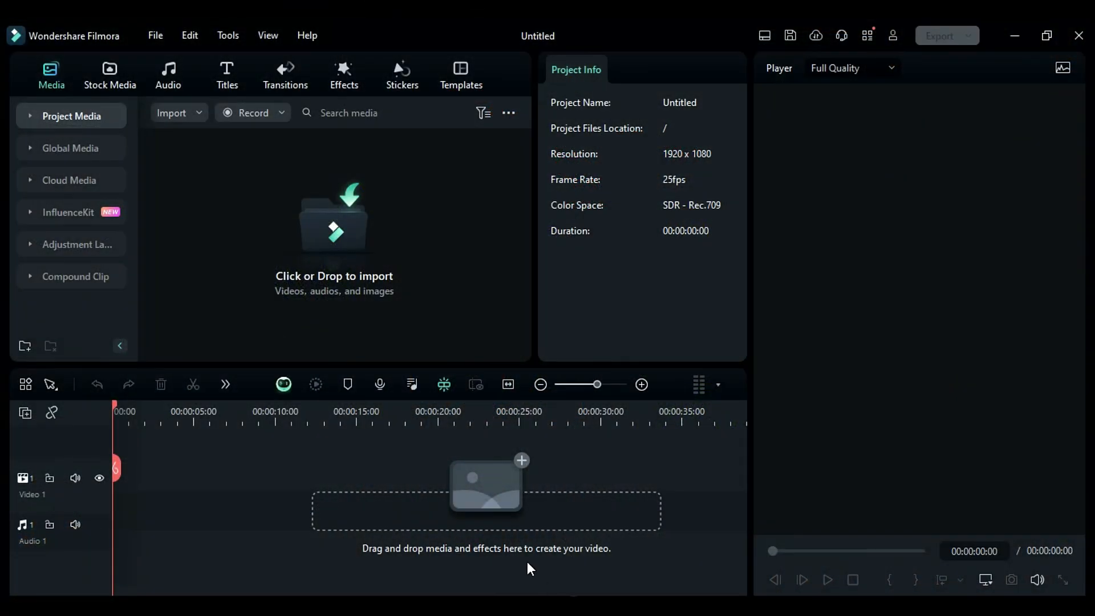
{"action": "mouse_move", "coordinate": [452, 519]}
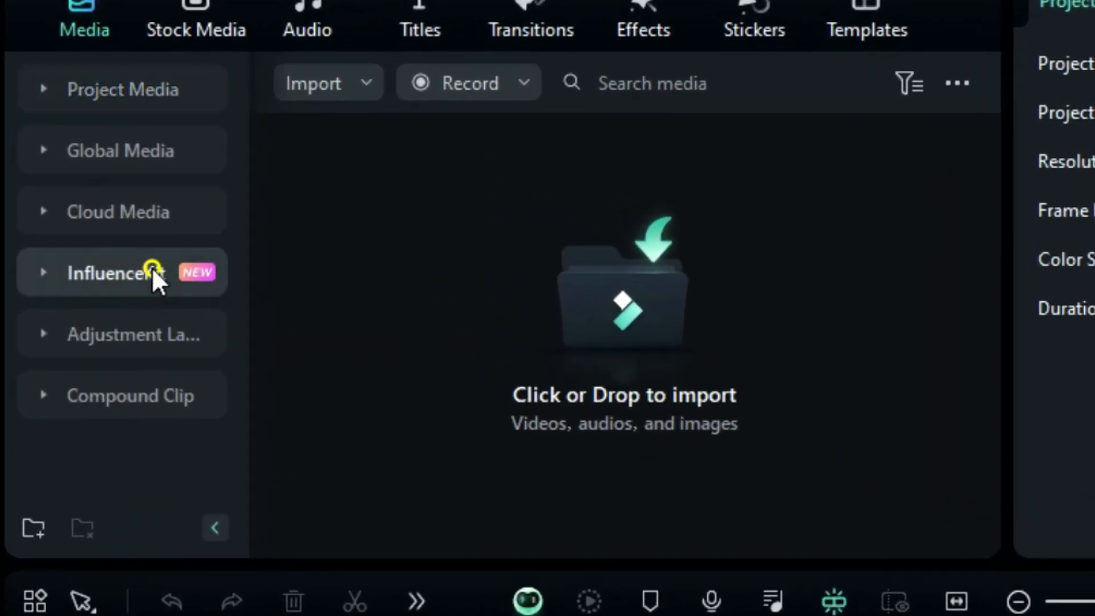
Step: Expand InfluenceKit and start the Quickly Create Popular Intros creator
{"action": "left_click", "coordinate": [112, 272]}
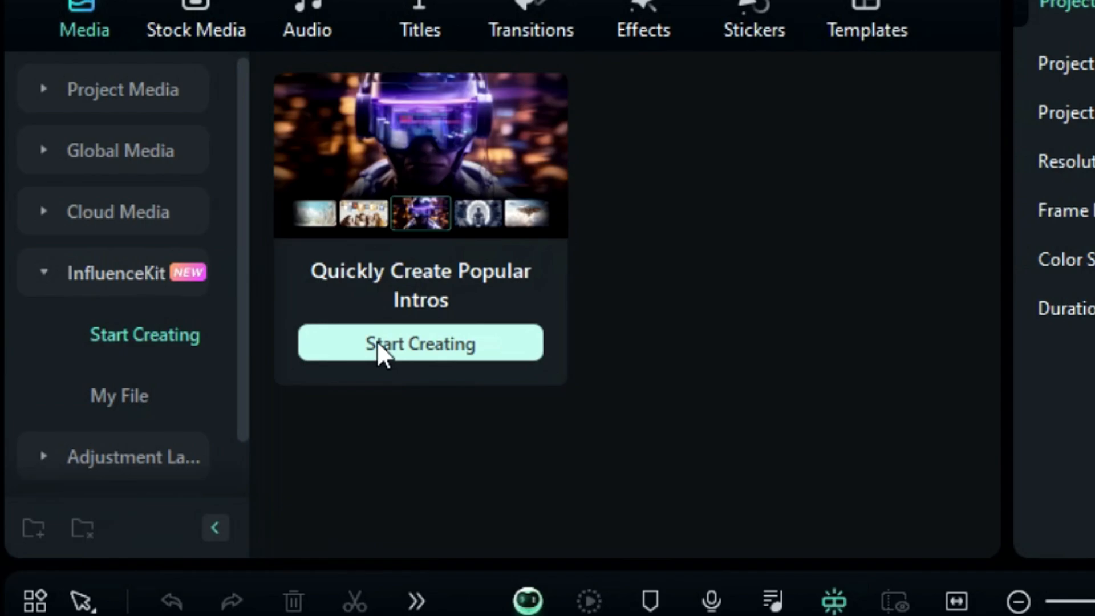
{"action": "left_click", "coordinate": [420, 343]}
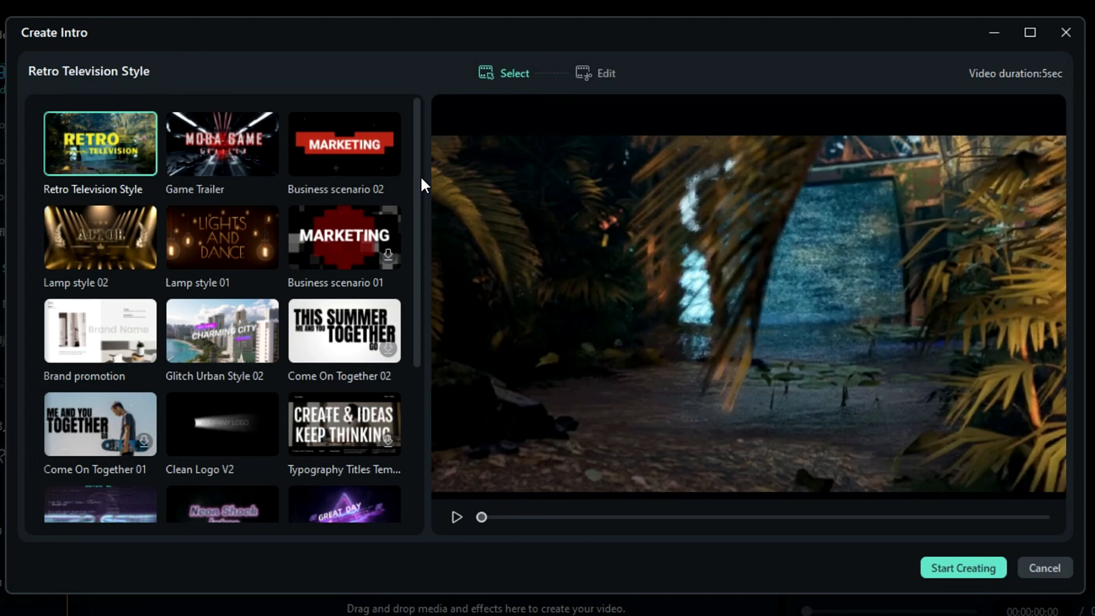
{"action": "mouse_move", "coordinate": [262, 173]}
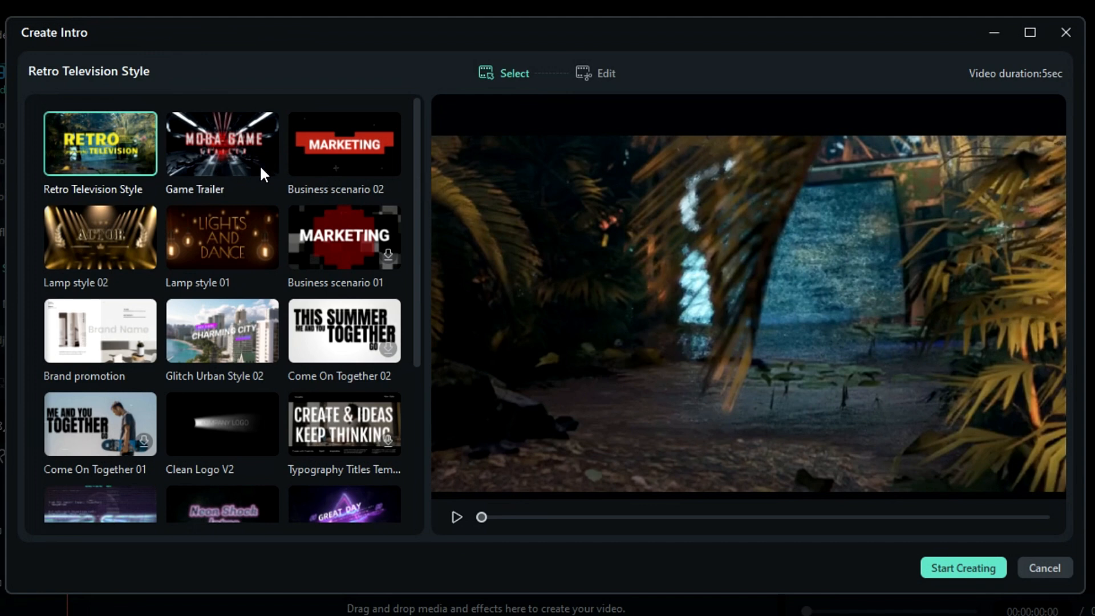
{"action": "mouse_move", "coordinate": [318, 180]}
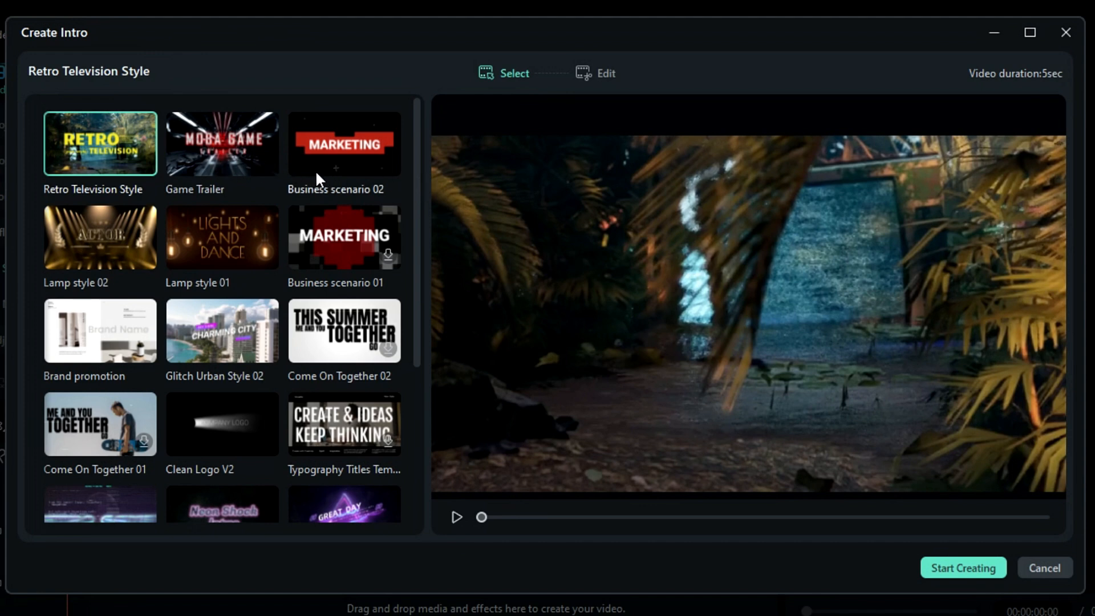
{"action": "mouse_move", "coordinate": [176, 347]}
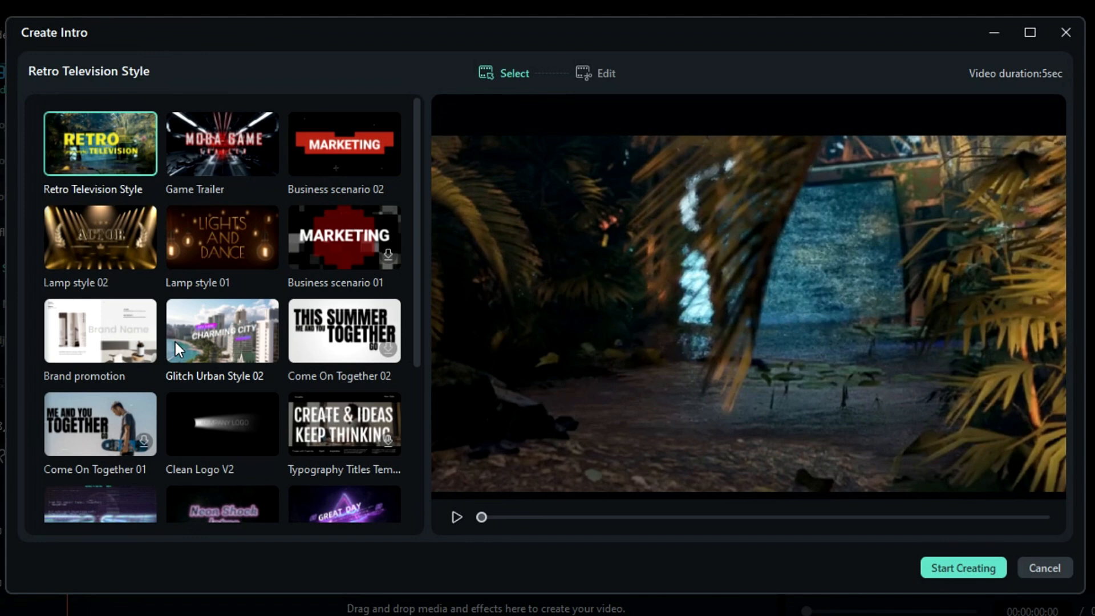
{"action": "mouse_move", "coordinate": [129, 344]}
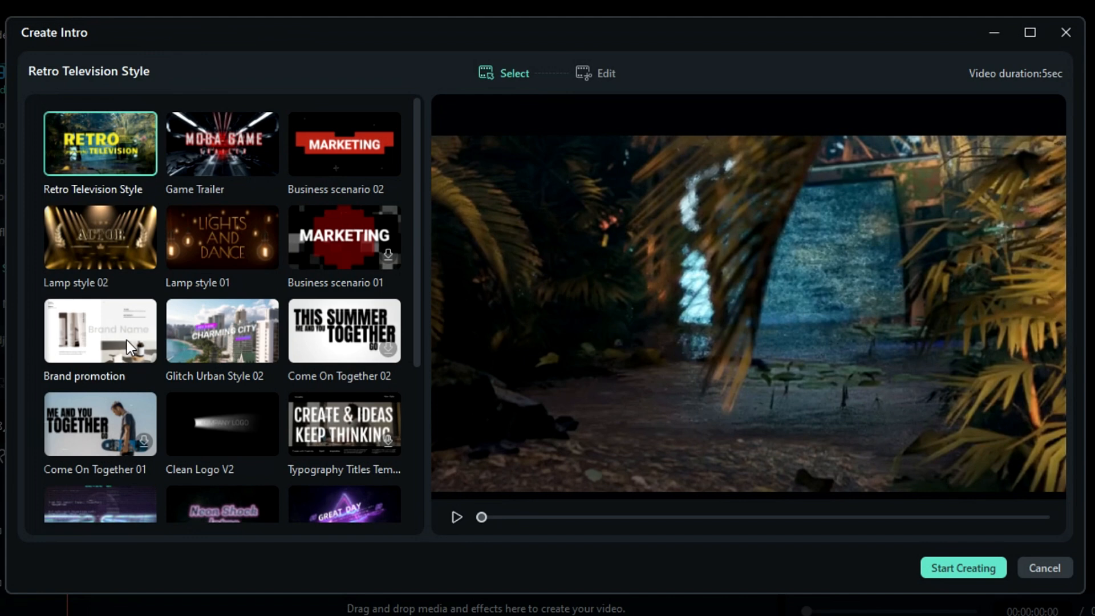
Step: Select the 6-second Brand promotion template and play its preview
{"action": "left_click", "coordinate": [100, 330]}
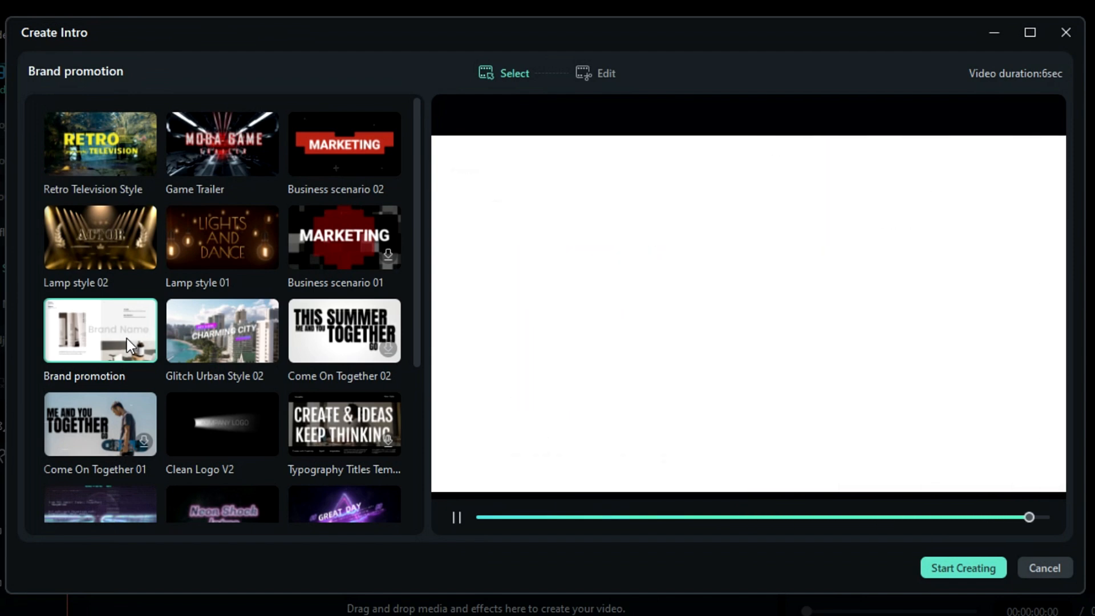
{"action": "left_click", "coordinate": [457, 517]}
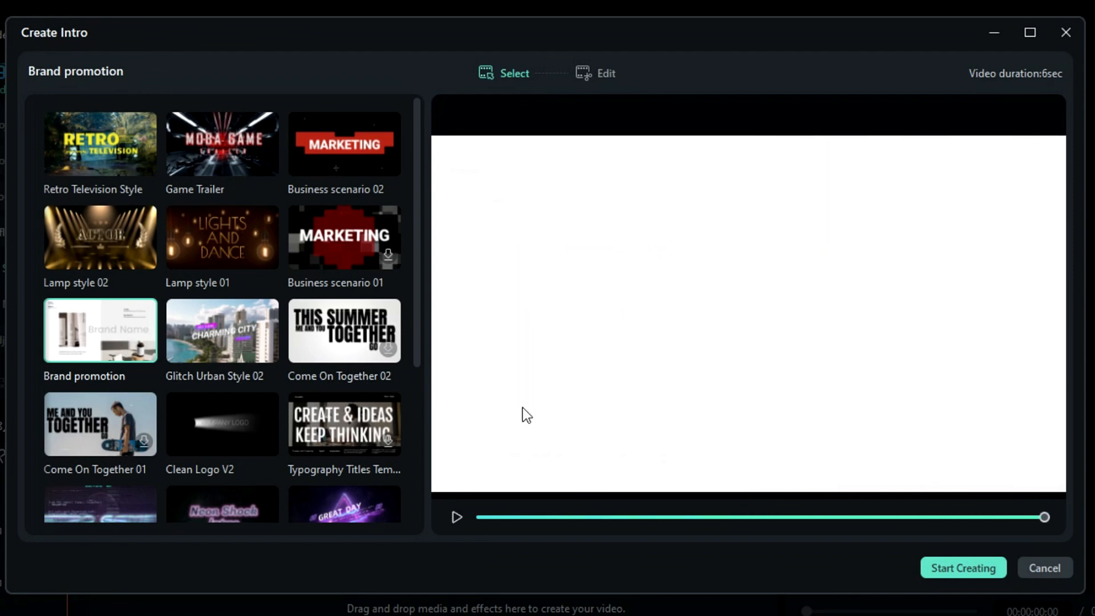
Step: Set the Brand promotion brand name to 'ROSE WORLD' and add a picture or video
{"action": "left_click", "coordinate": [606, 72]}
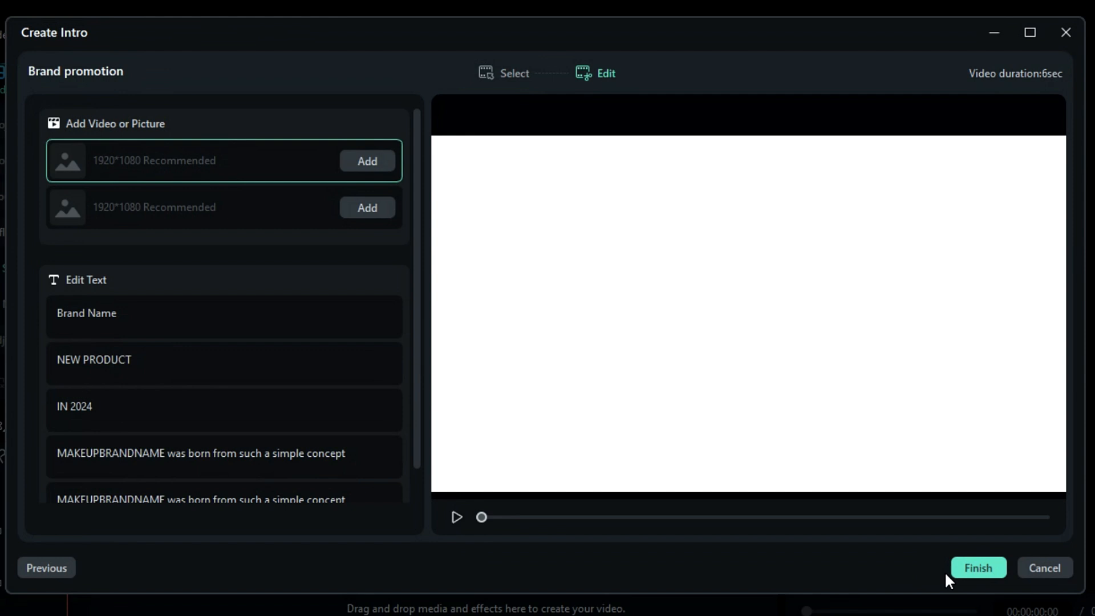
{"action": "left_click", "coordinate": [224, 316]}
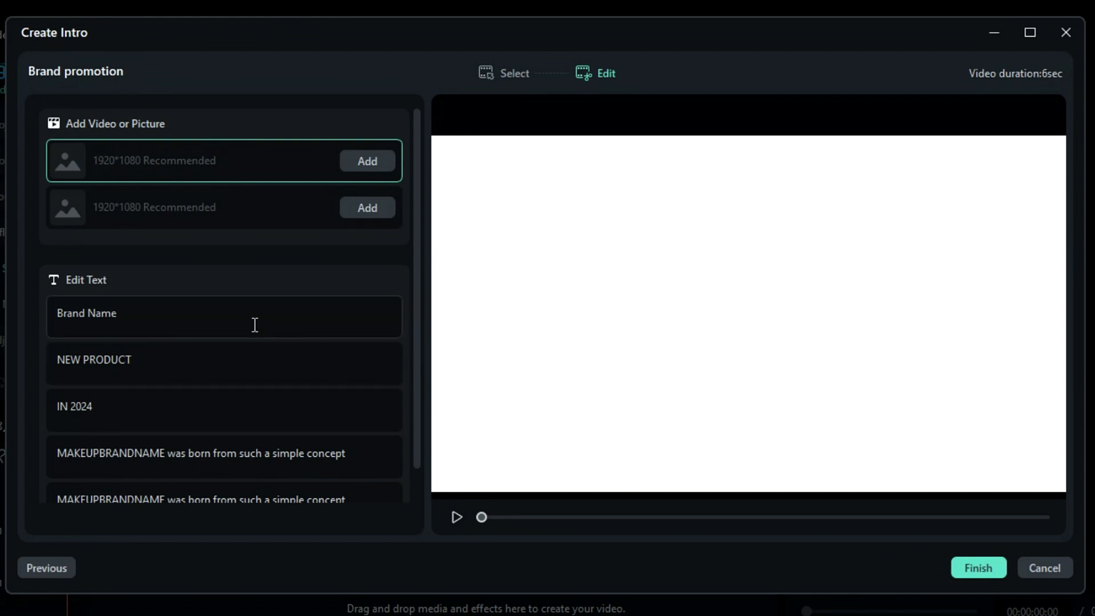
{"action": "type", "text": "ROSE WORLD"}
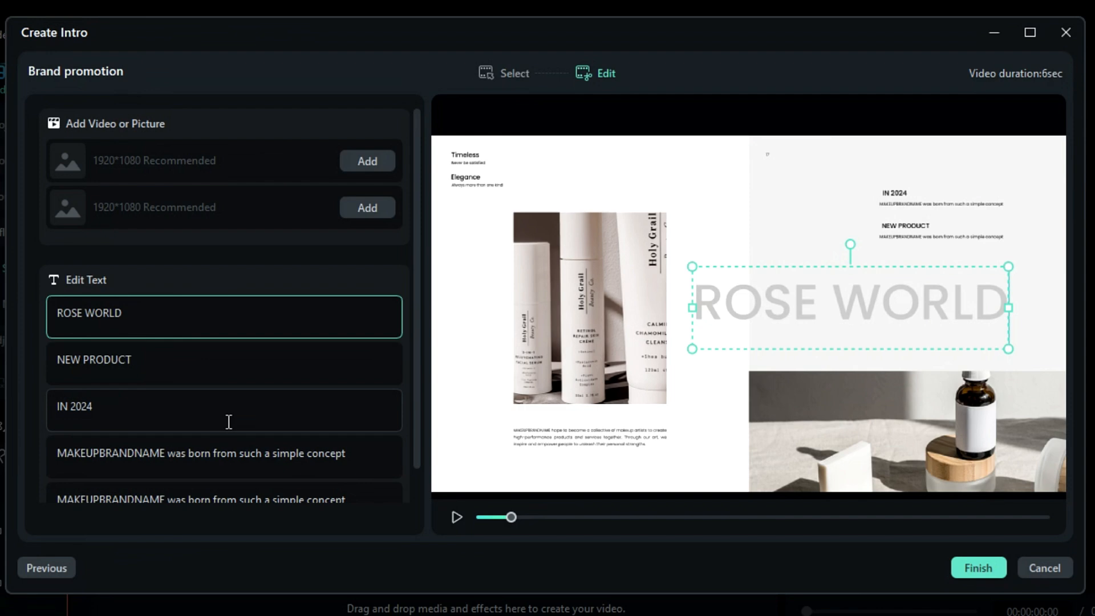
{"action": "left_click", "coordinate": [367, 161]}
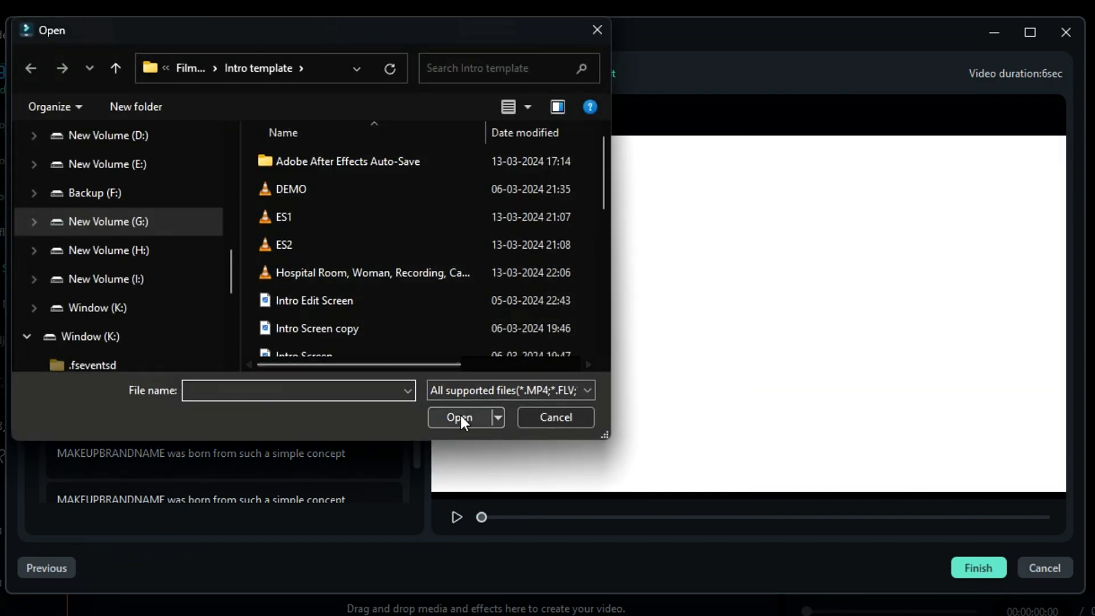
{"action": "left_click", "coordinate": [554, 417]}
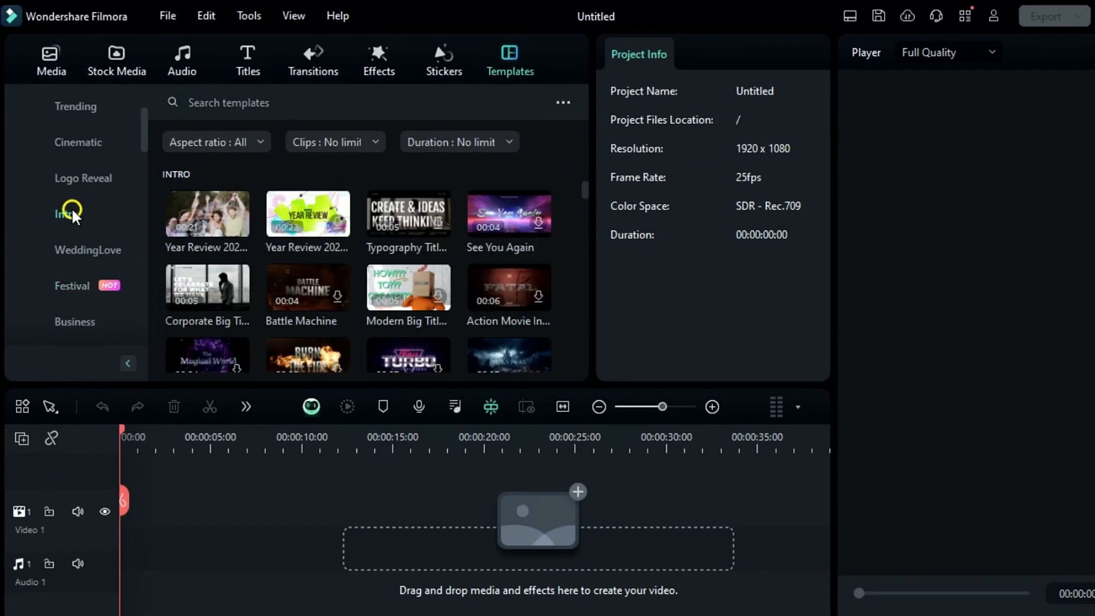
{"action": "scroll", "scroll_direction": "down", "scroll_amount": 3}
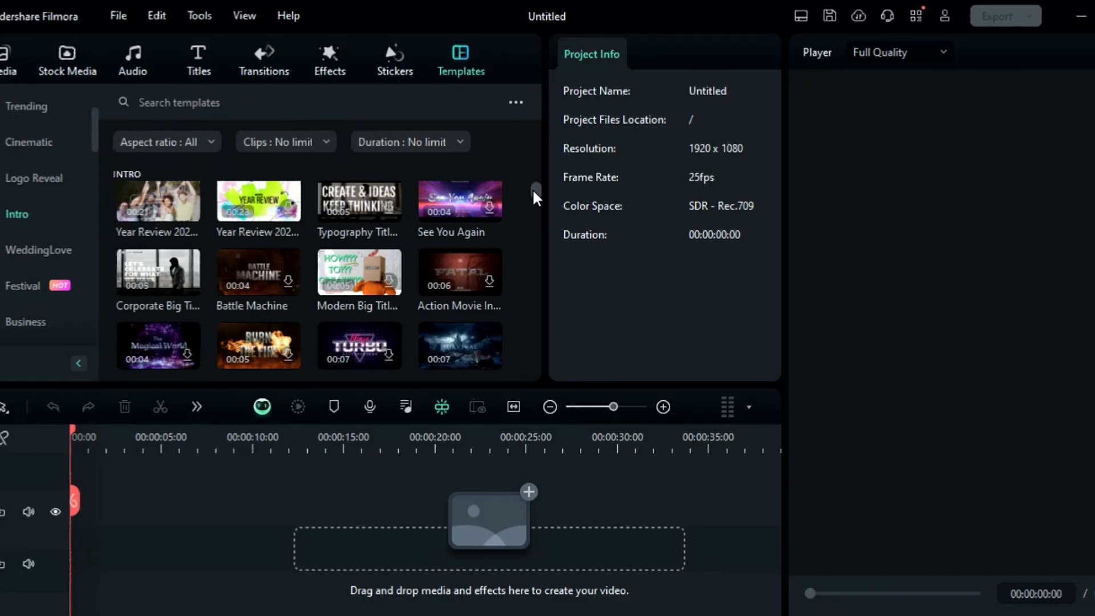
{"action": "scroll", "scroll_direction": "down", "scroll_amount": 3}
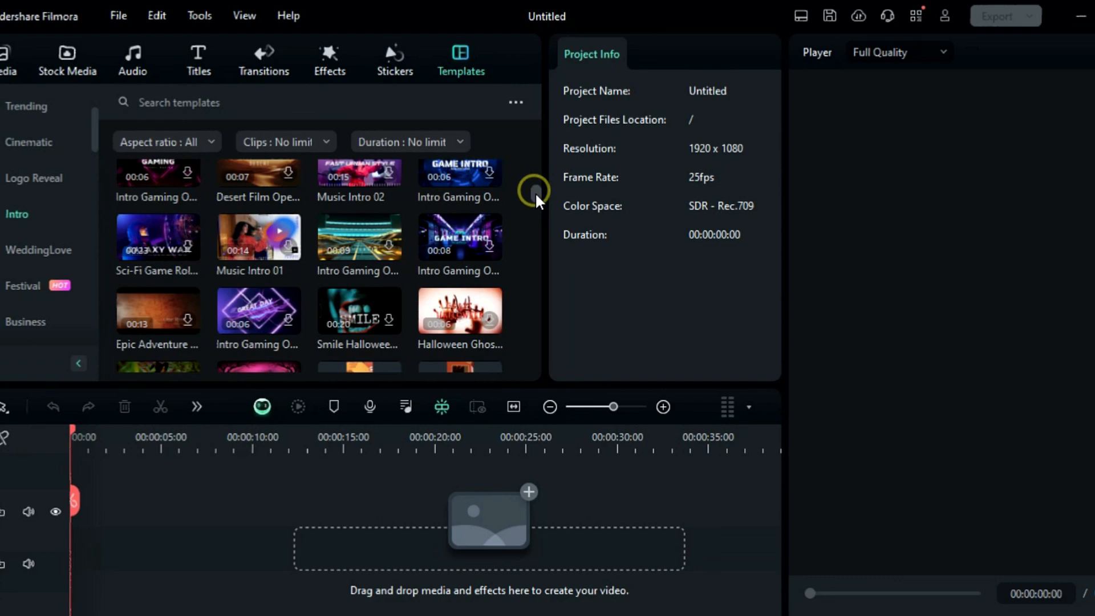
{"action": "scroll", "scroll_direction": "down", "scroll_amount": 3}
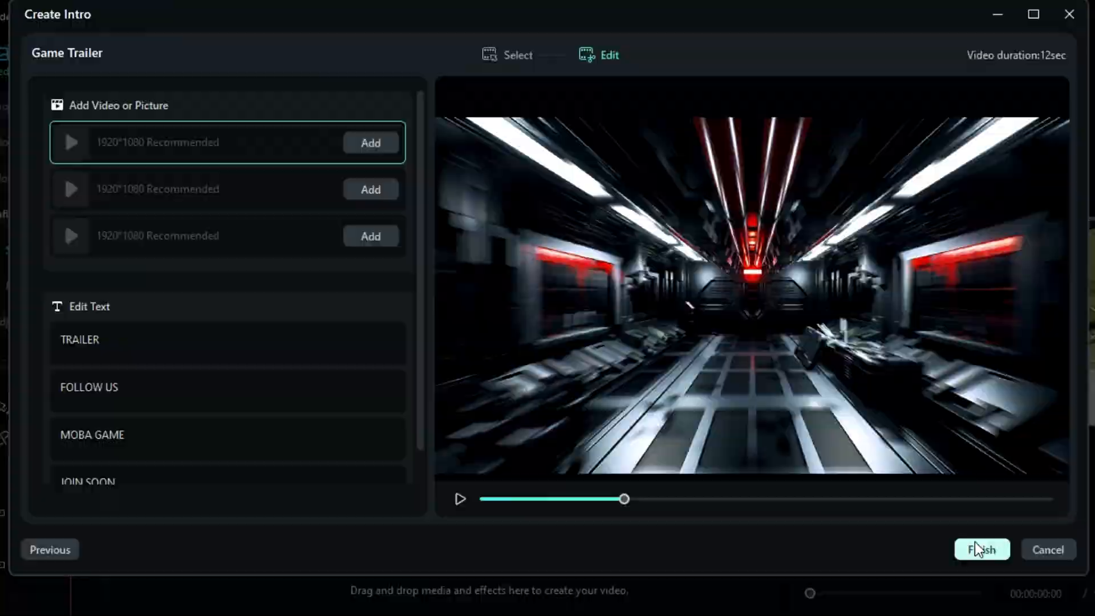
Step: Finish the Game Trailer intro and open its context menu in My File
{"action": "left_click", "coordinate": [980, 550]}
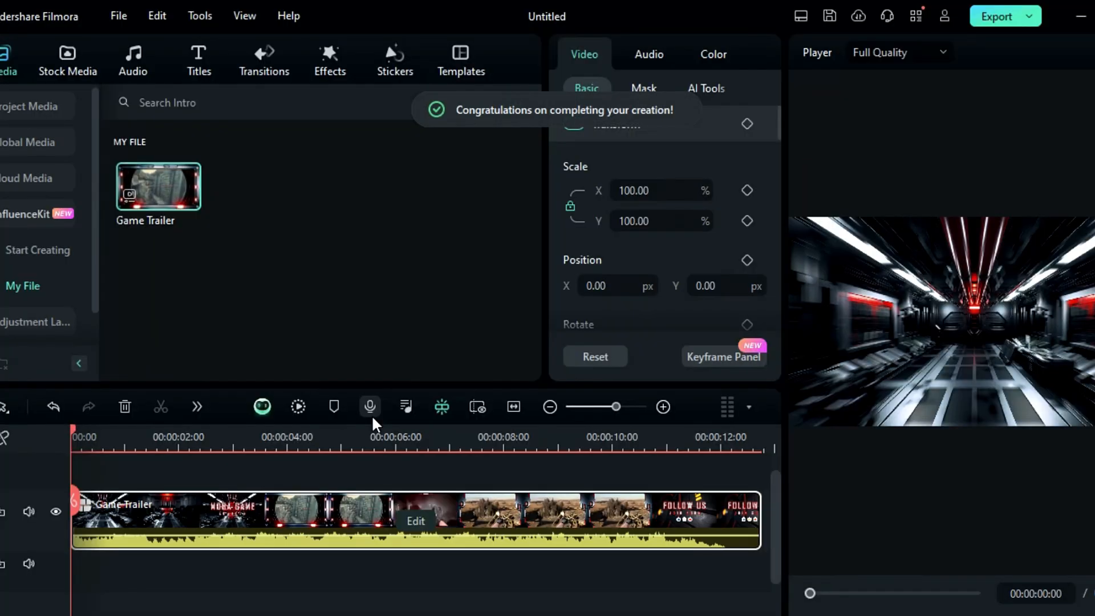
{"action": "right_click", "coordinate": [158, 186]}
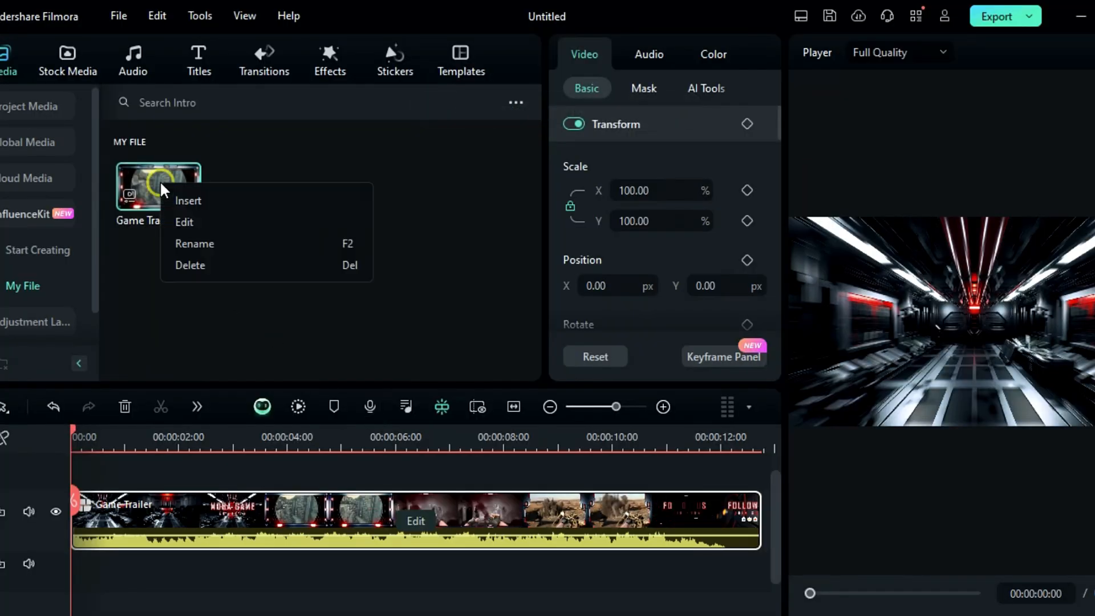